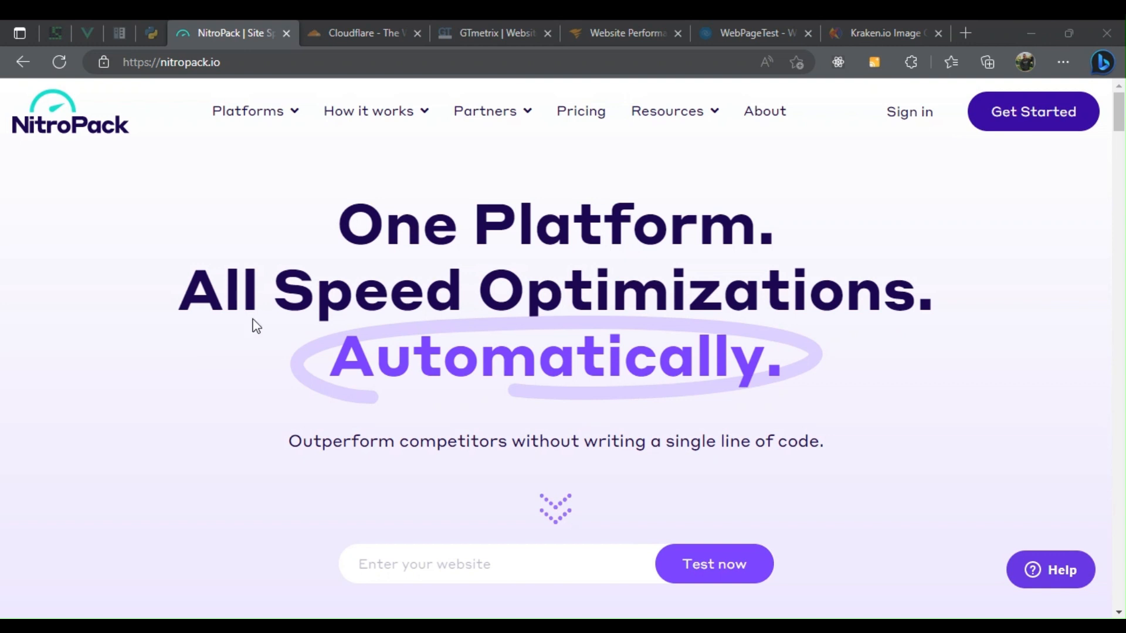
Step: Flip through the Cloudflare, GTmetrix and NitroPack tabs, then scroll the NitroPack homepage
left_click(362, 33)
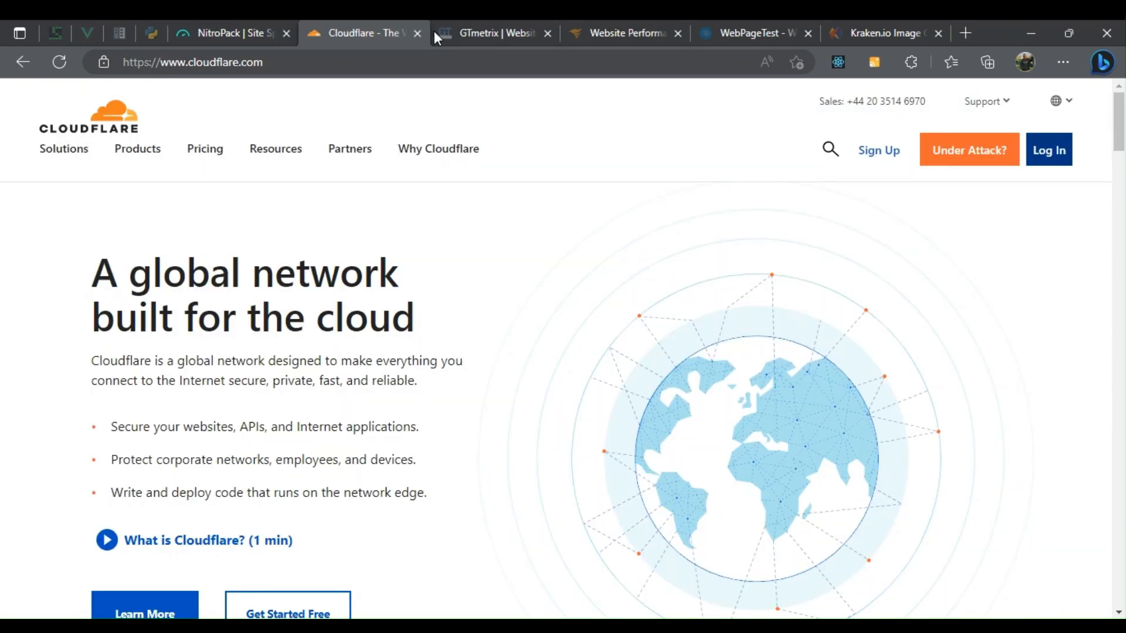
left_click(493, 32)
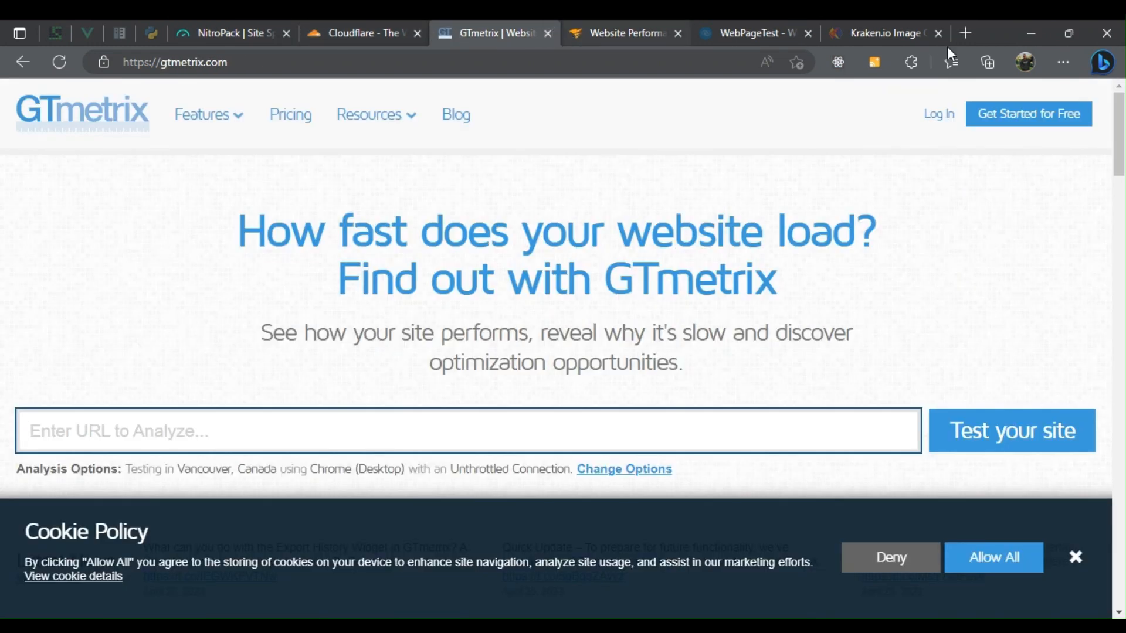
left_click(230, 33)
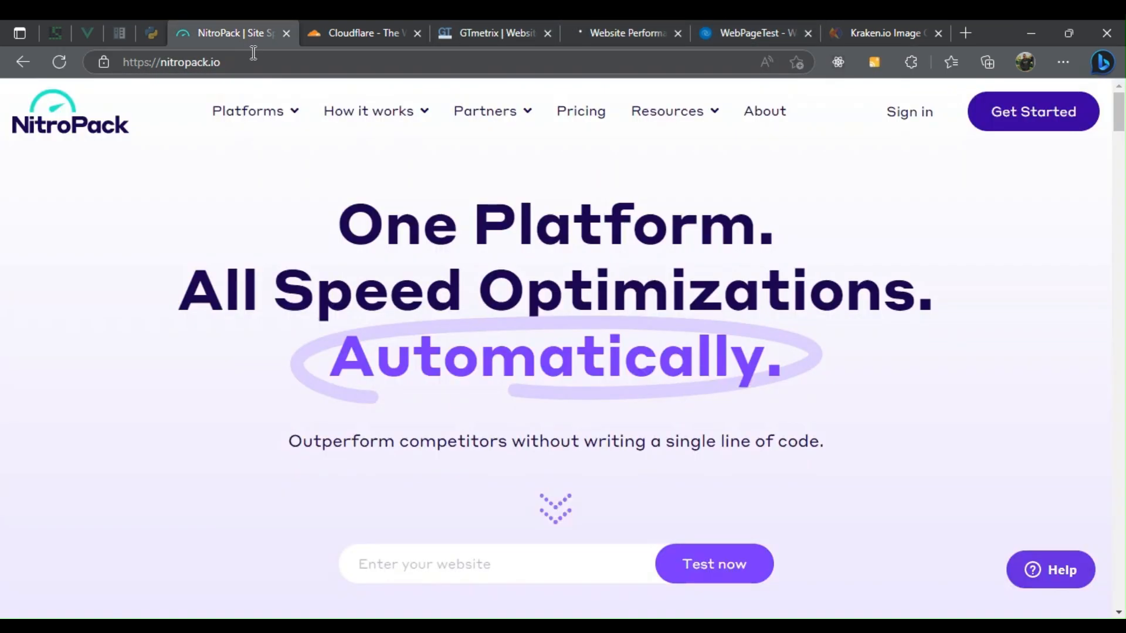
mouse_move(585, 210)
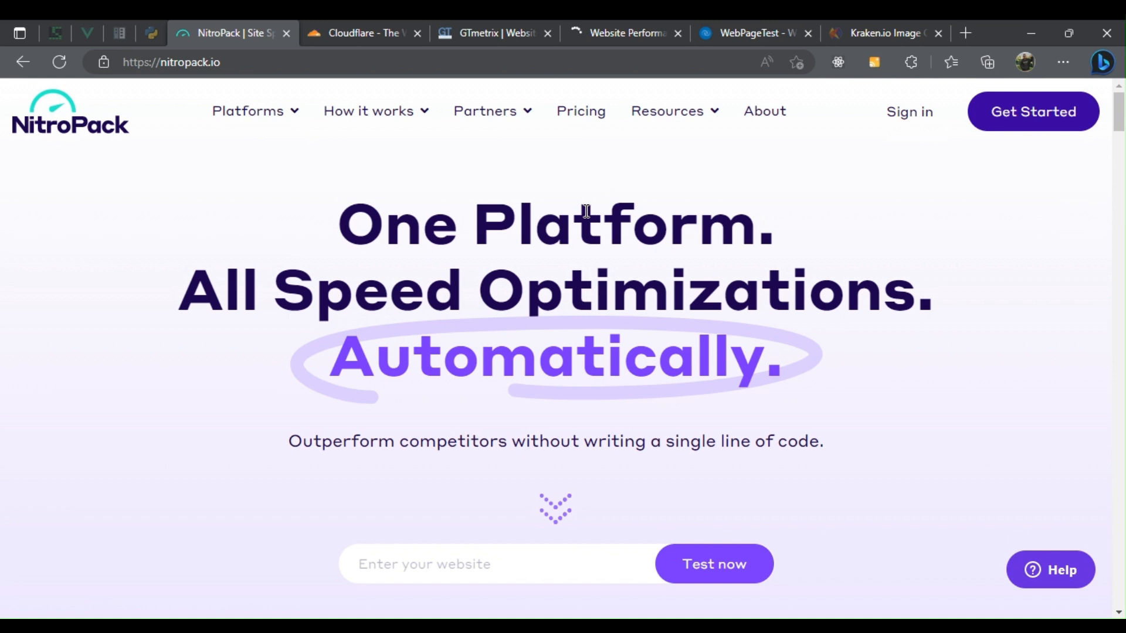
scroll("down", 3)
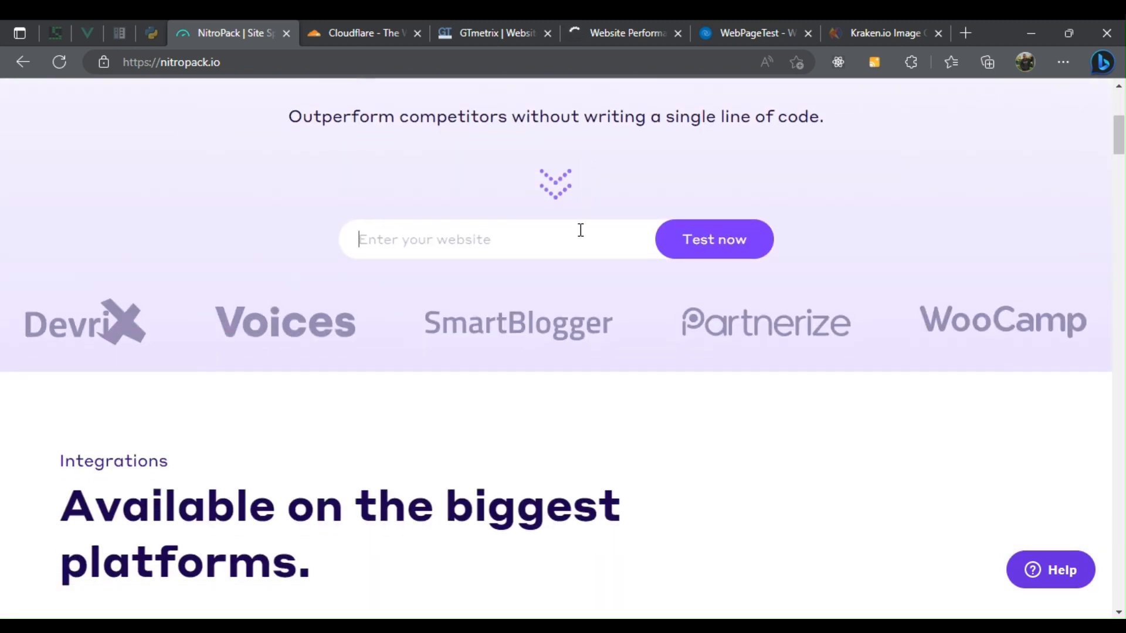
scroll("down", 3)
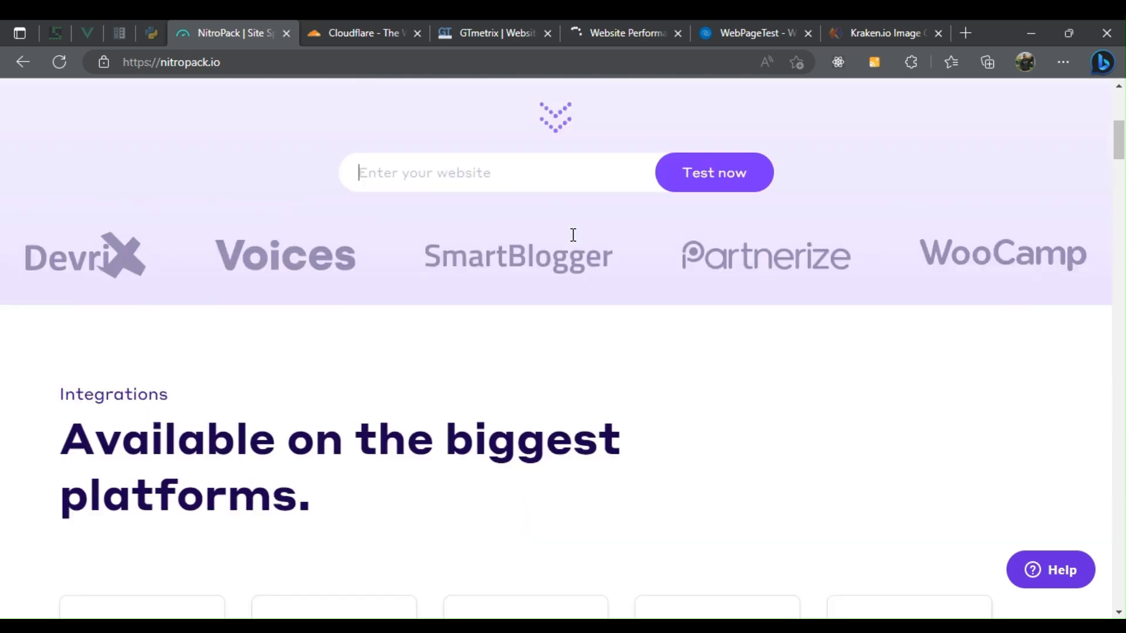
scroll("down", 3)
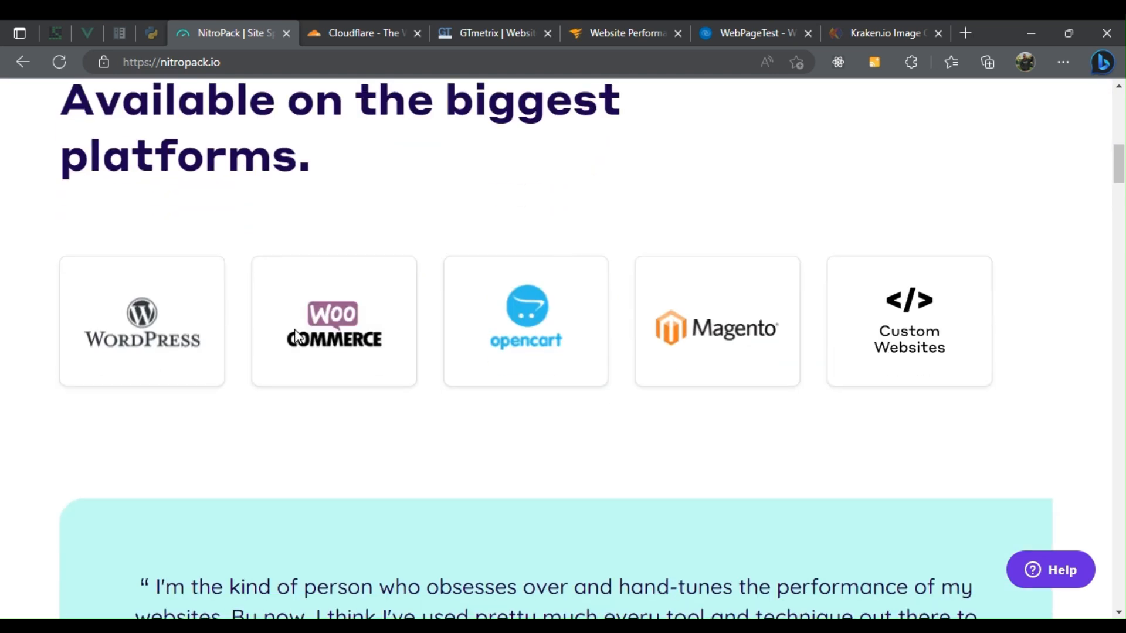
scroll("down", 3)
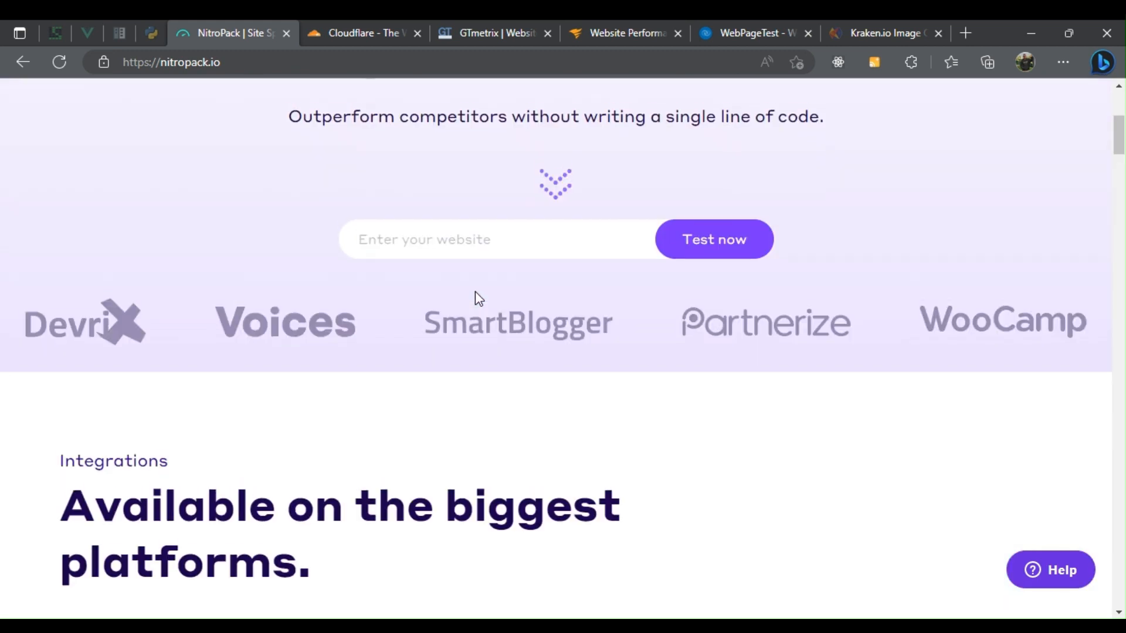
scroll("up", 3)
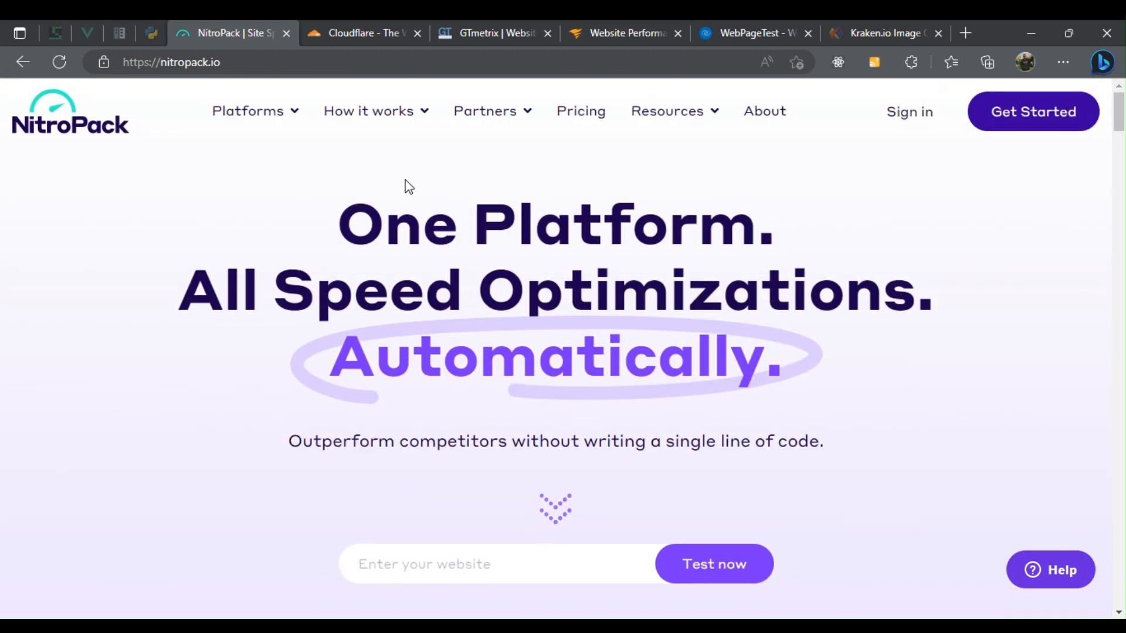
Step: Scroll the Cloudflare homepage through its news and product categories, then back to the headline
left_click(363, 33)
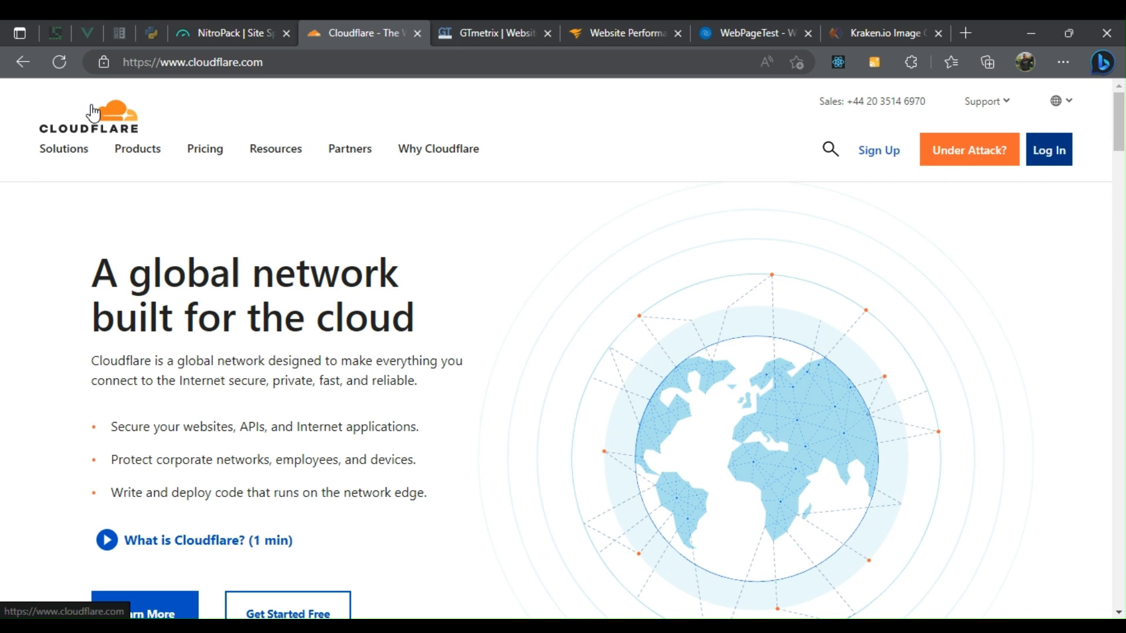
scroll("down", 3)
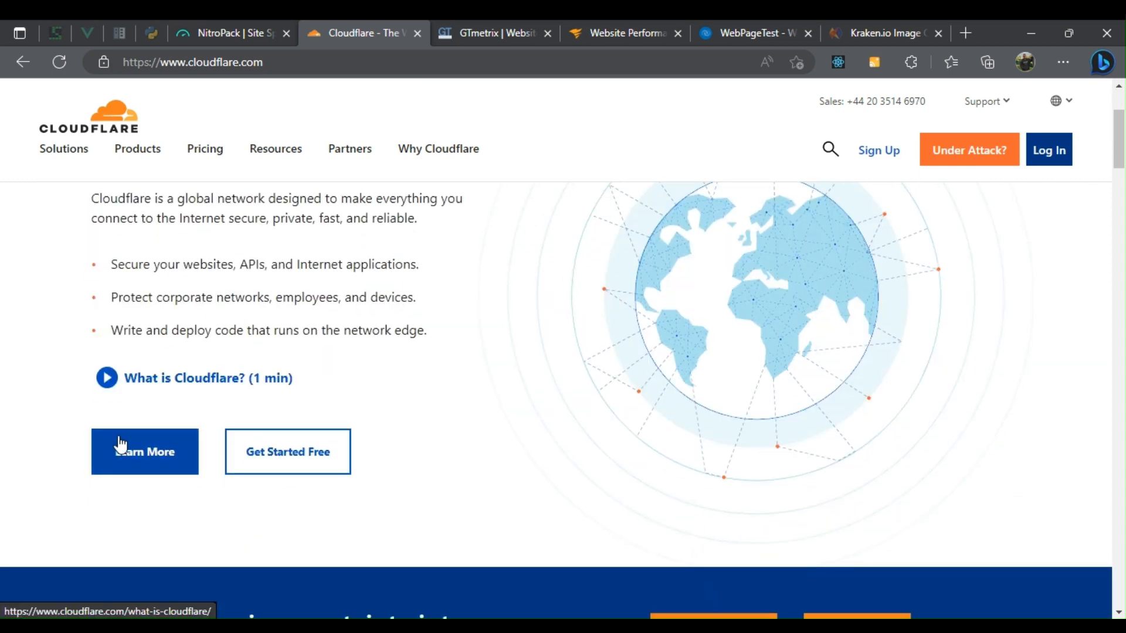
scroll("down", 3)
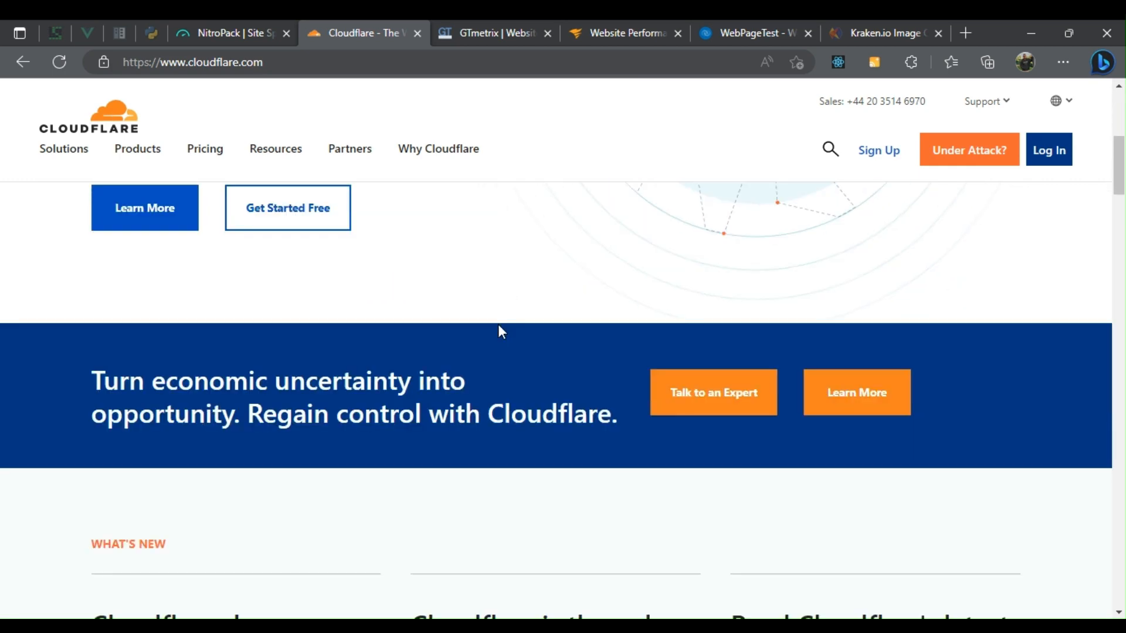
scroll("down", 3)
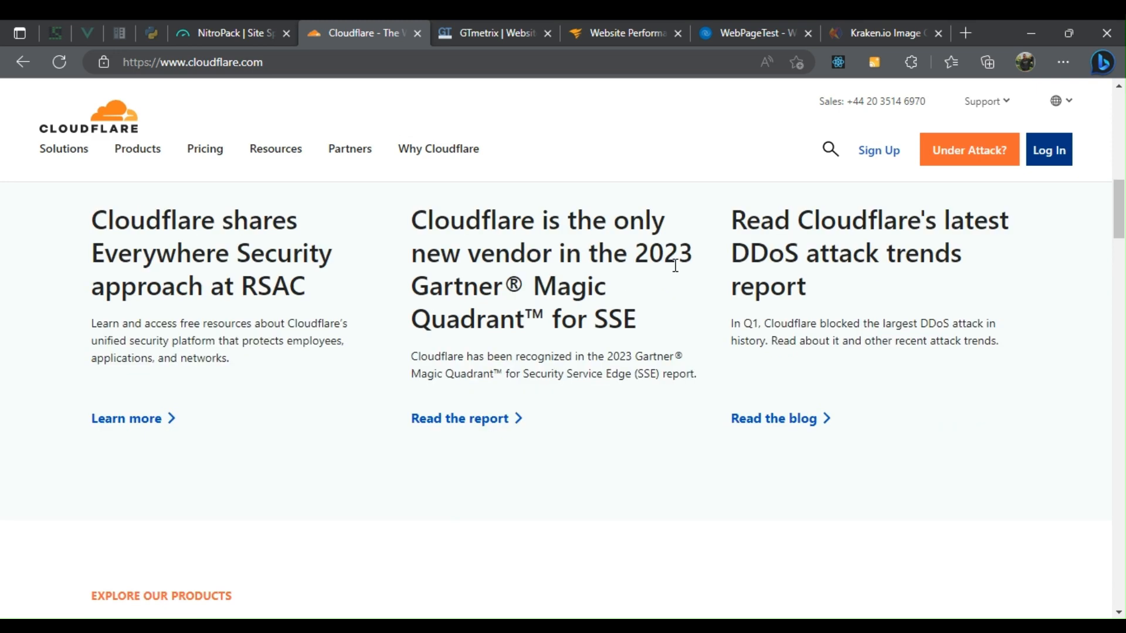
scroll("down", 3)
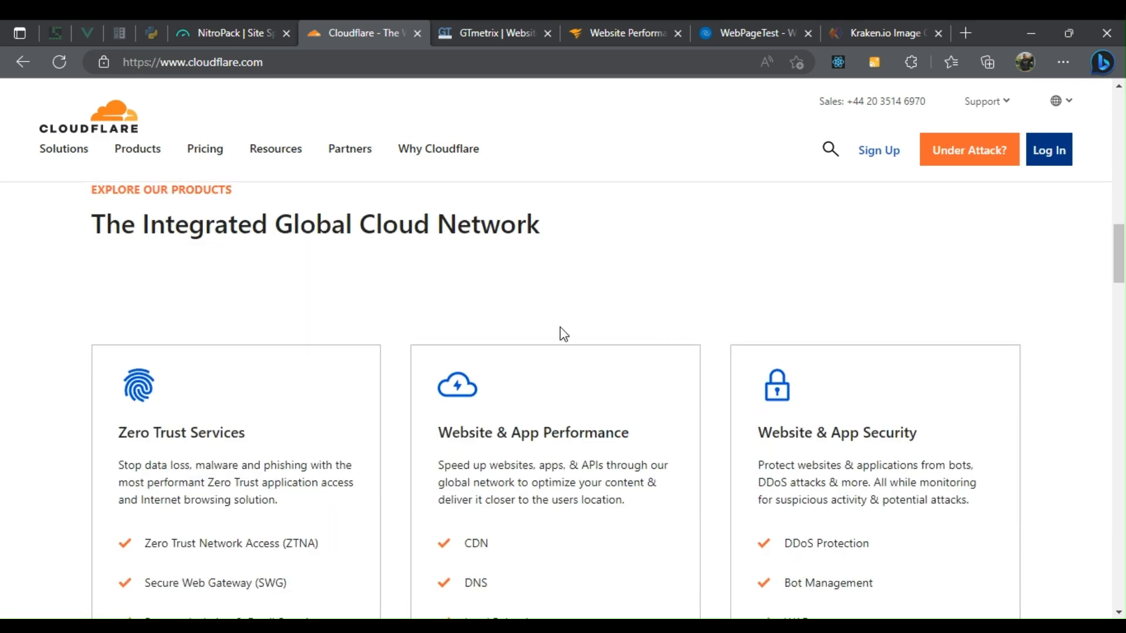
scroll("up", 3)
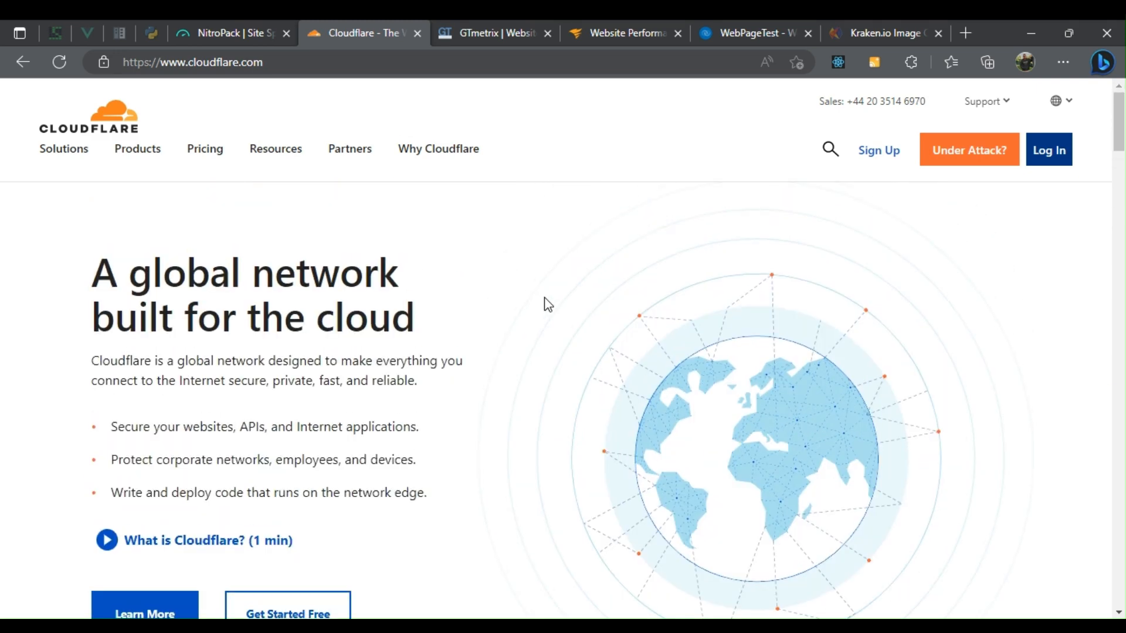
mouse_move(515, 220)
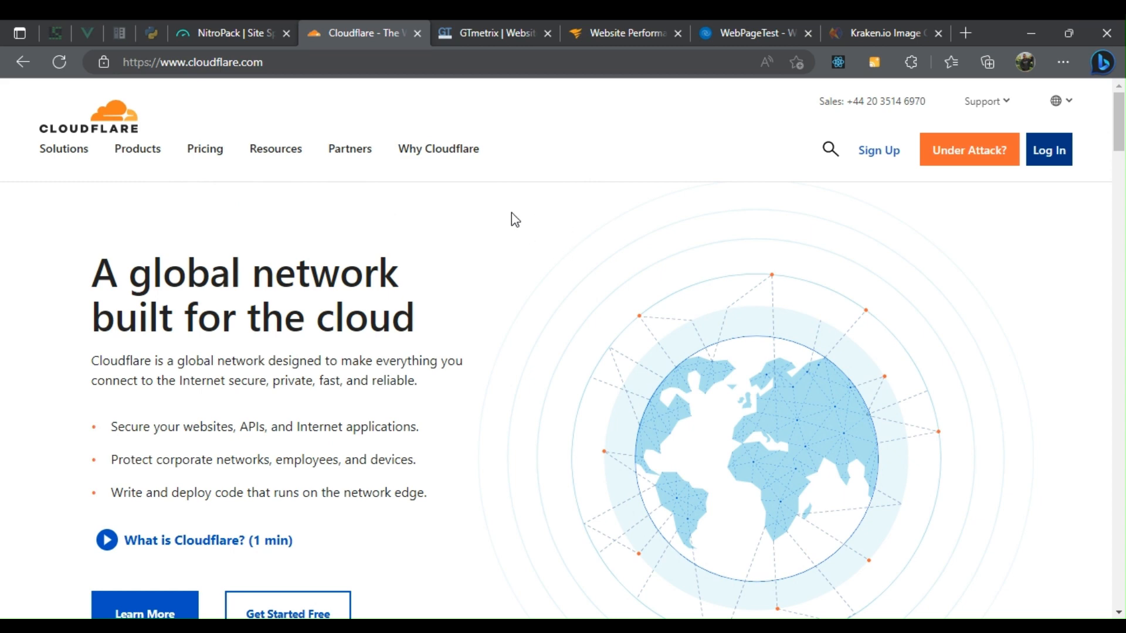
mouse_move(505, 268)
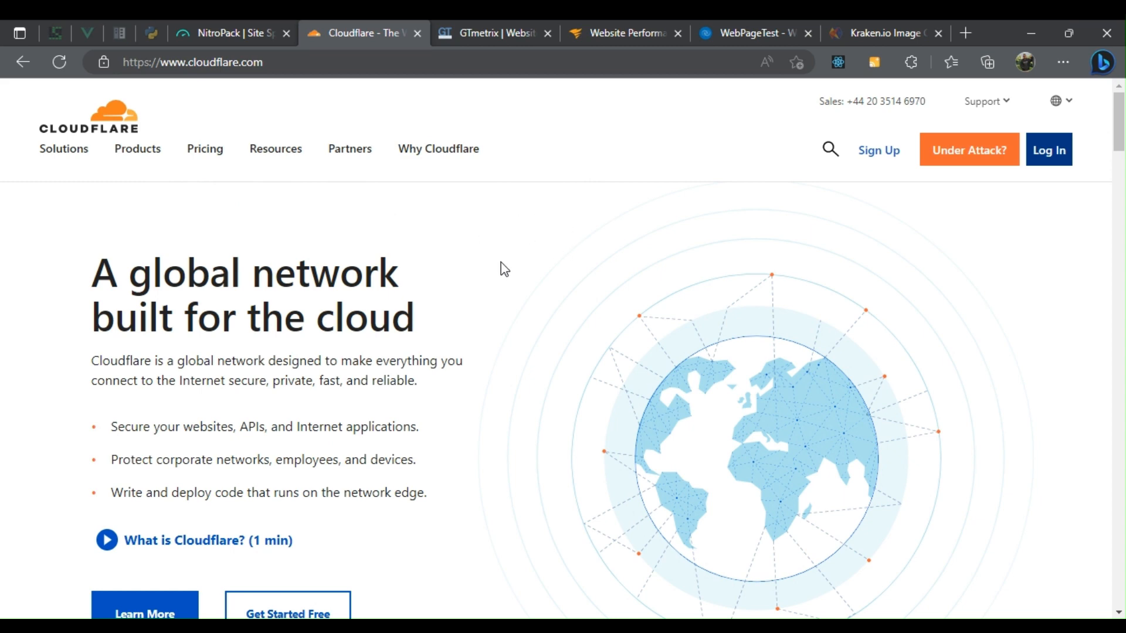
Step: Scroll GTmetrix's news, analysed-pages count and report preview, then return to the URL-test headline
left_click(493, 33)
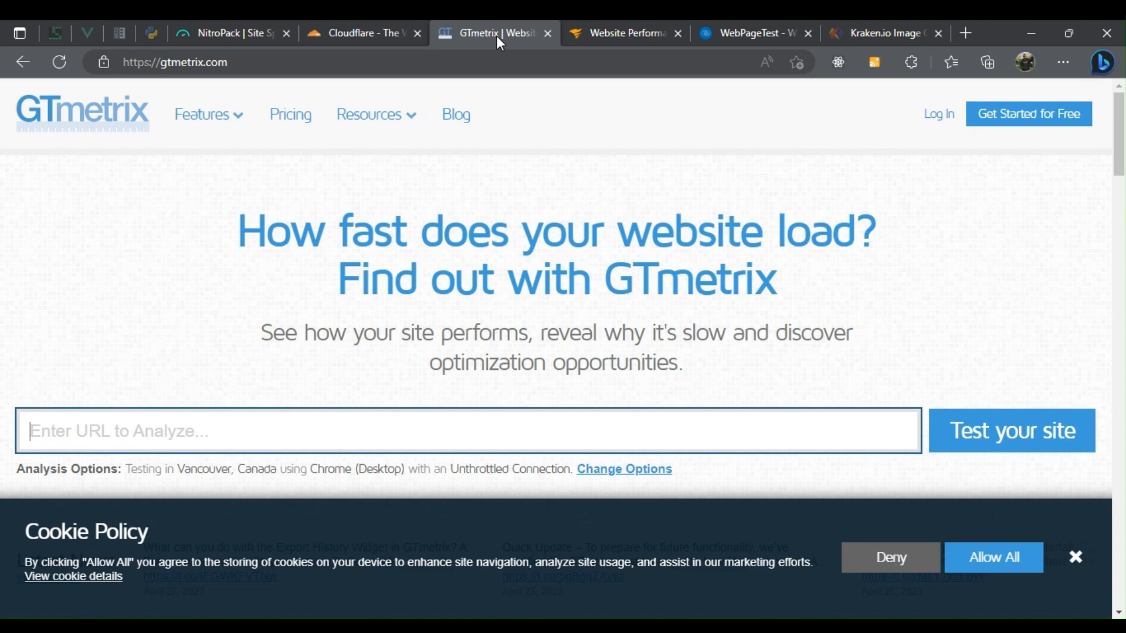
scroll("down", 3)
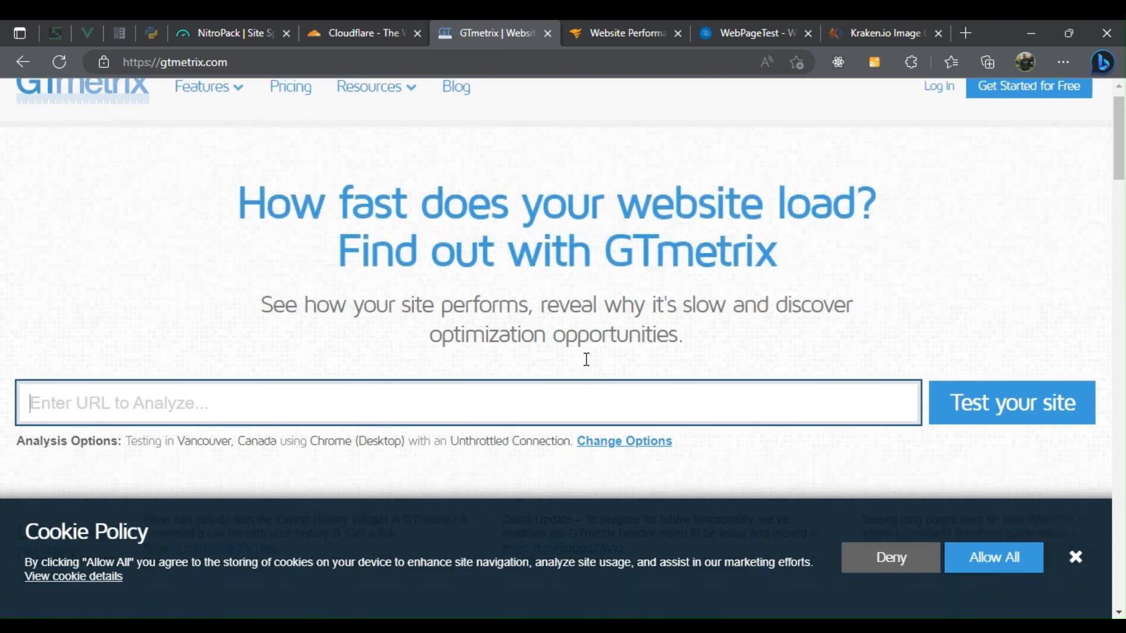
scroll("down", 3)
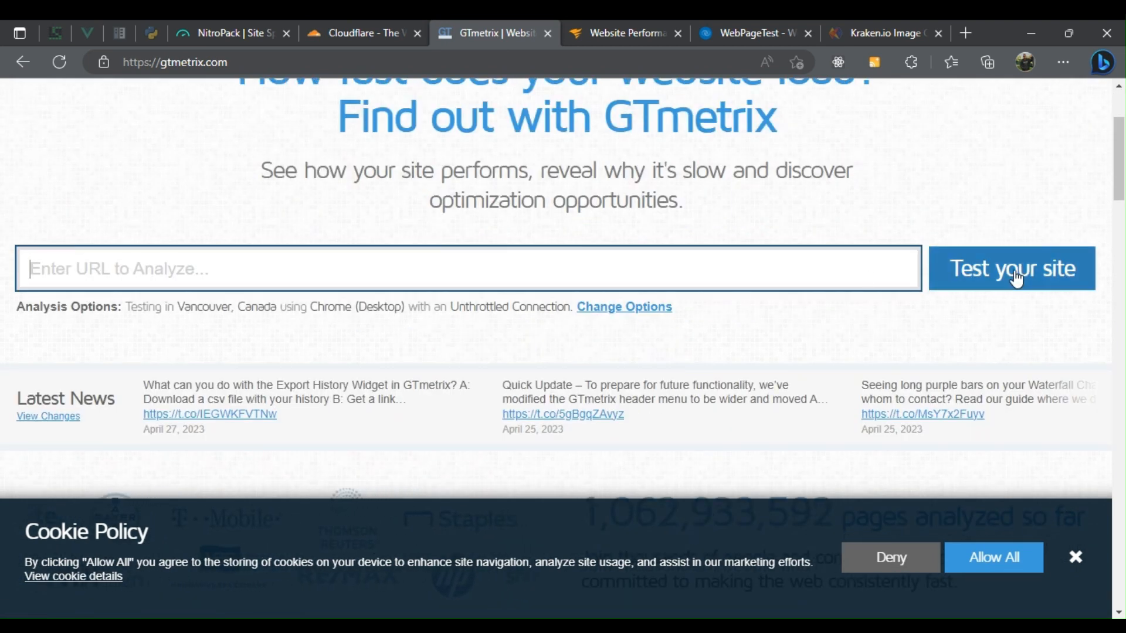
scroll("down", 3)
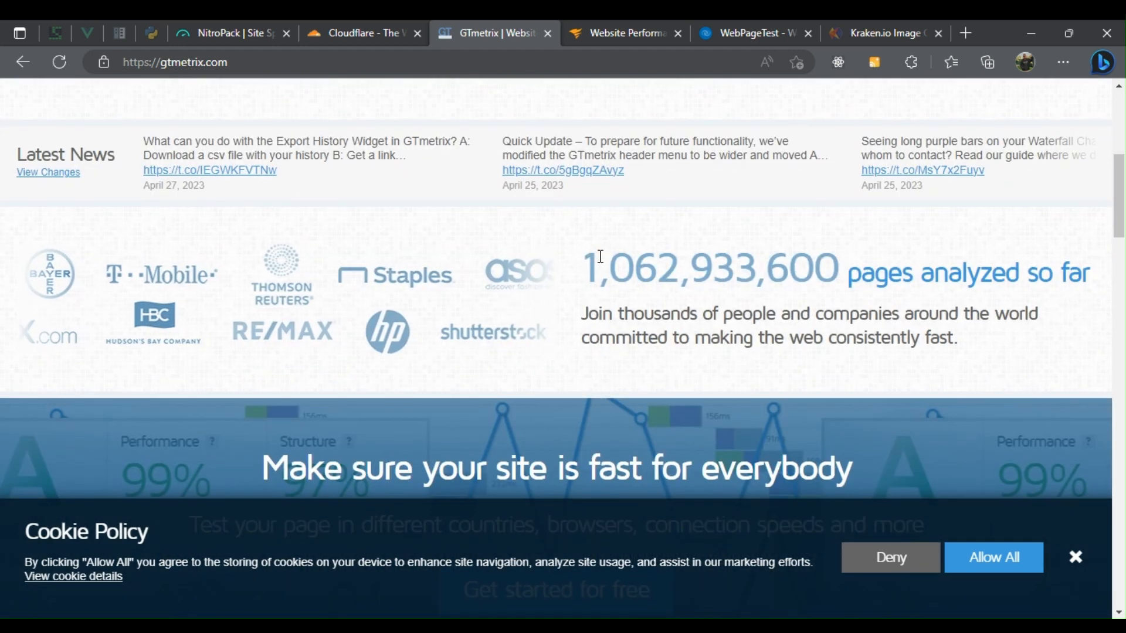
scroll("down", 3)
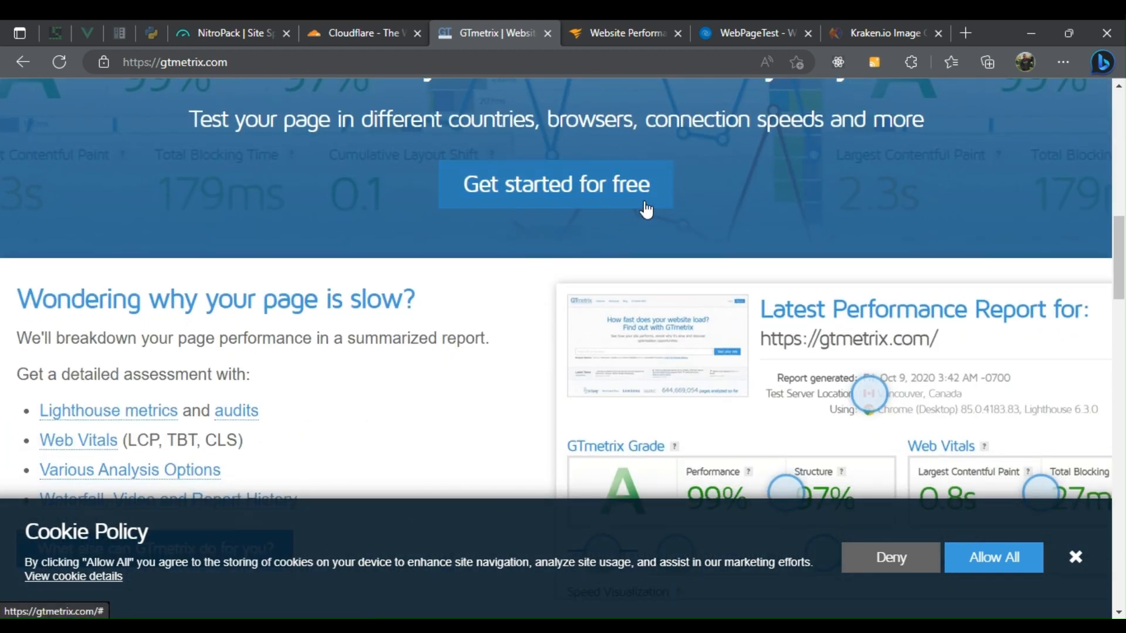
scroll("up", 3)
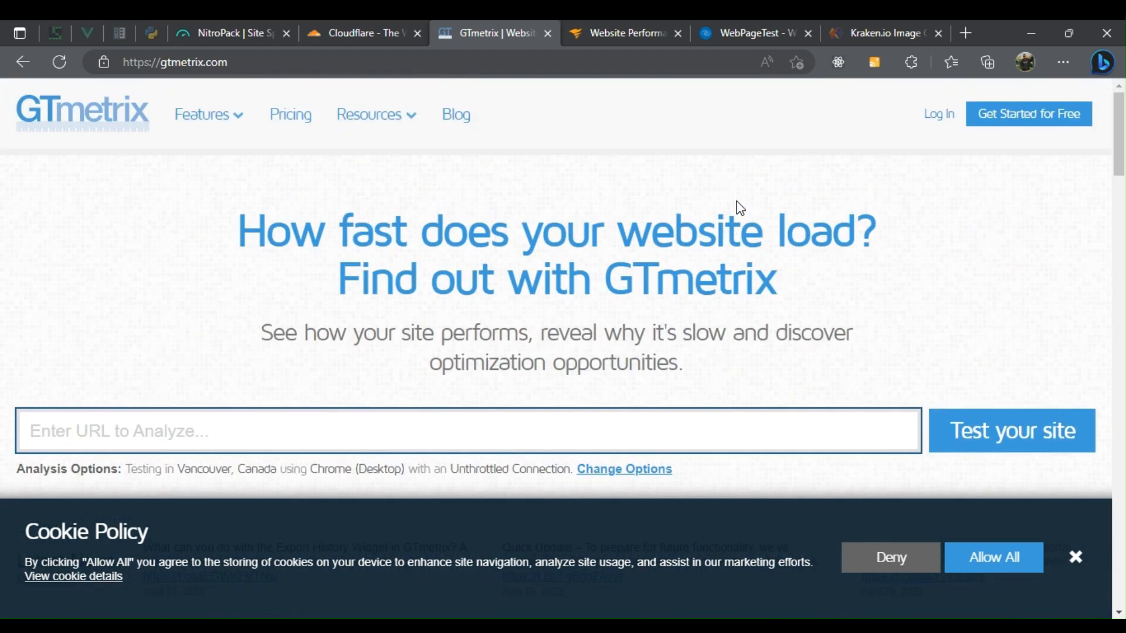
mouse_move(456, 114)
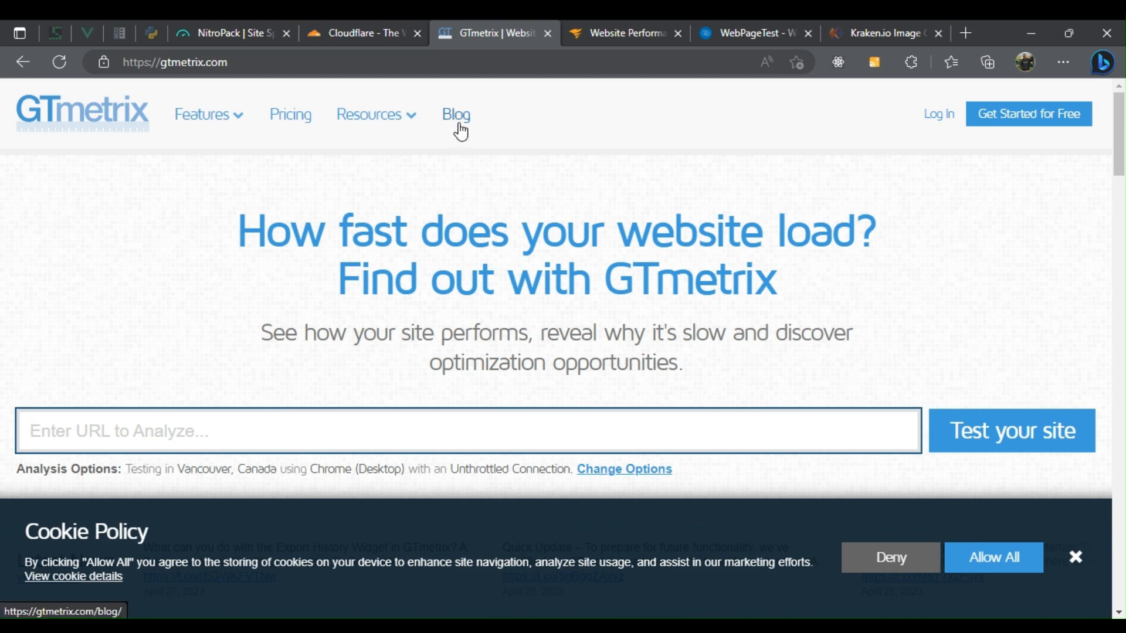
mouse_move(628, 33)
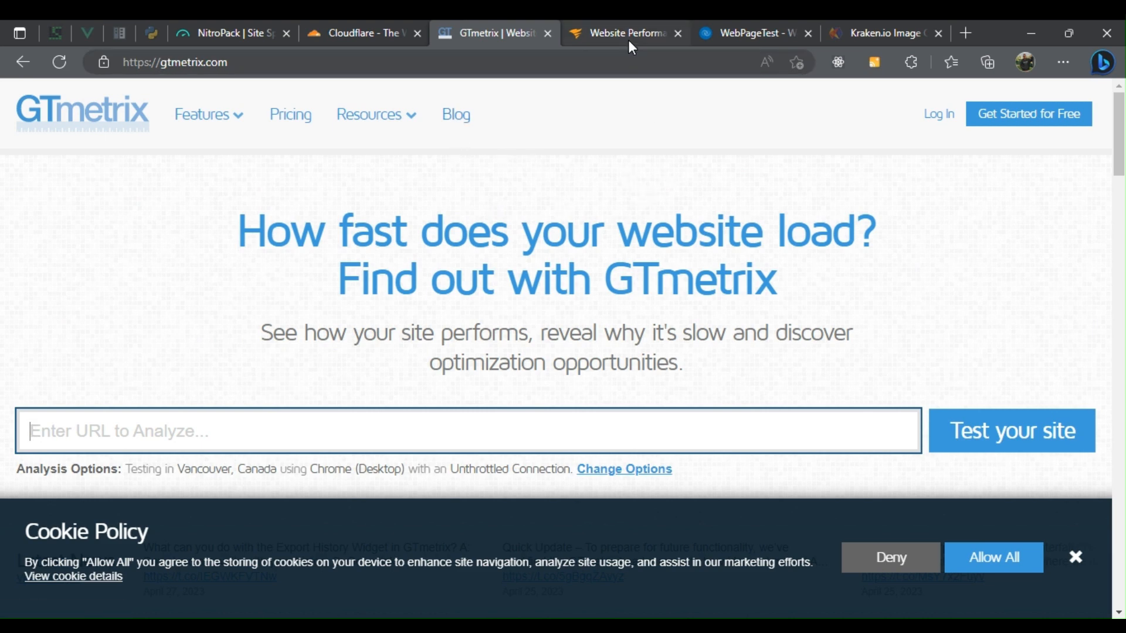
Step: Scroll the Pingdom homepage to its synthetic and real user monitoring sections, then bring up WebPageTest
left_click(624, 33)
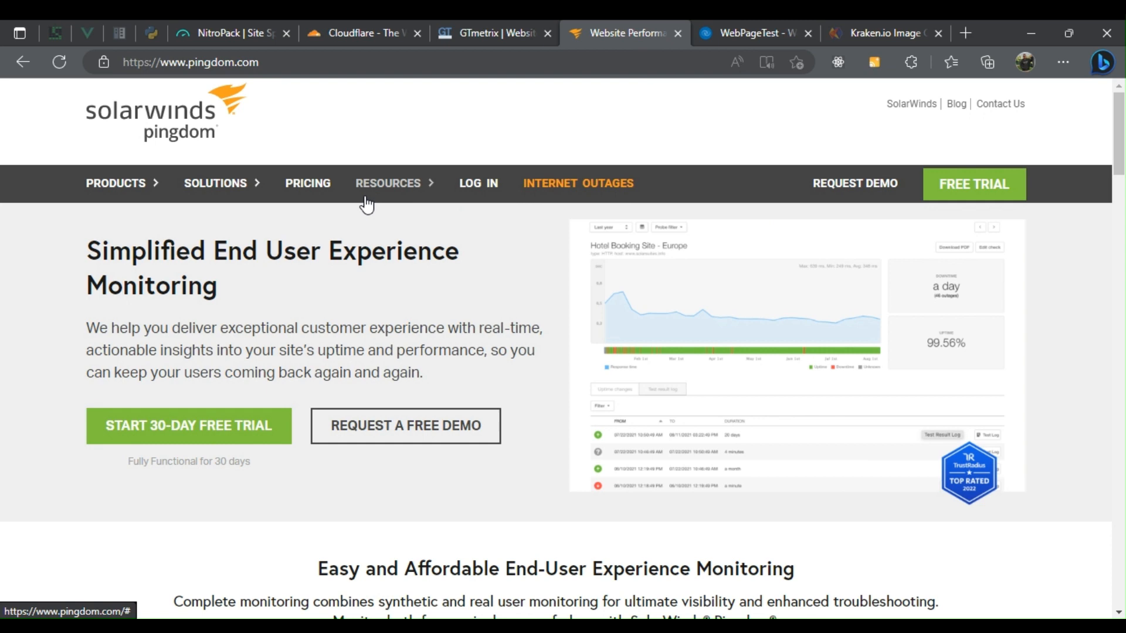
scroll("down", 3)
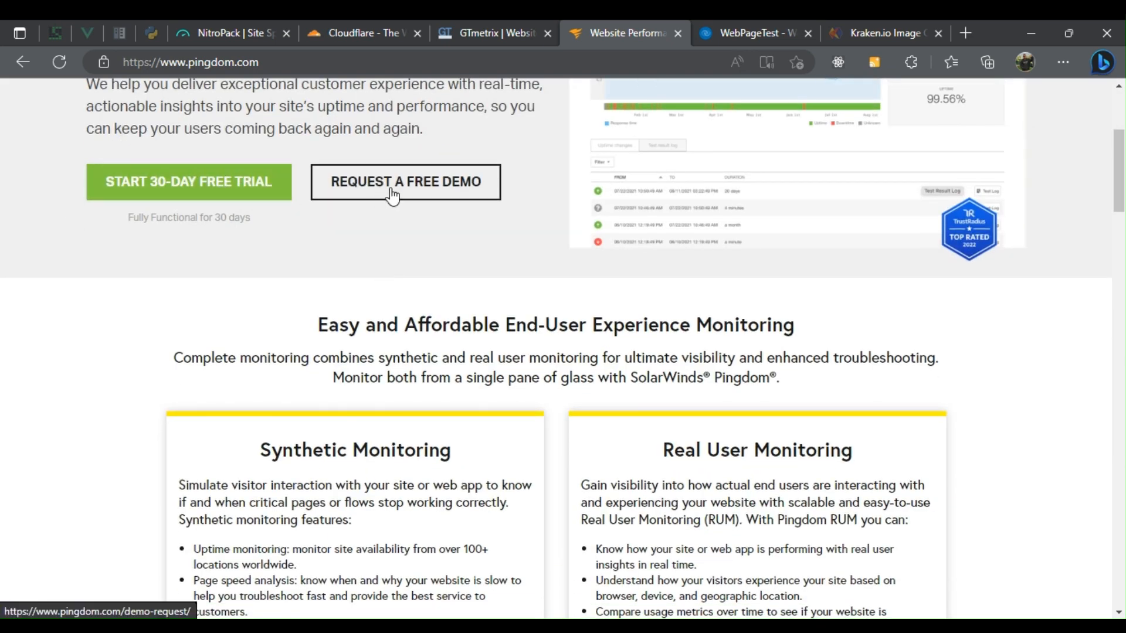
scroll("down", 3)
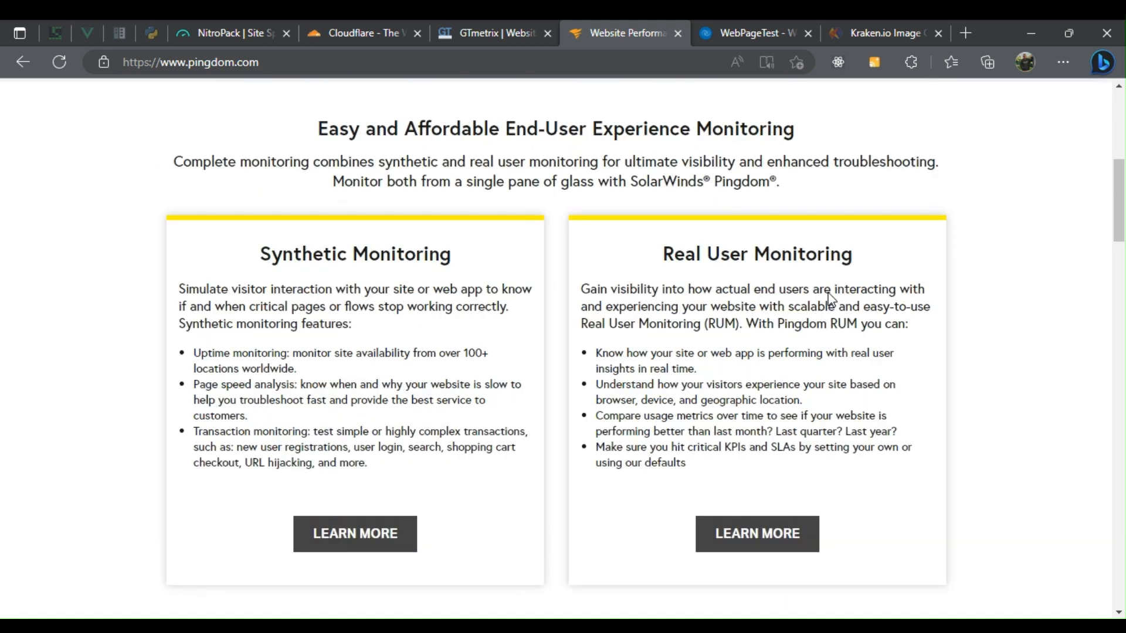
scroll("up", 3)
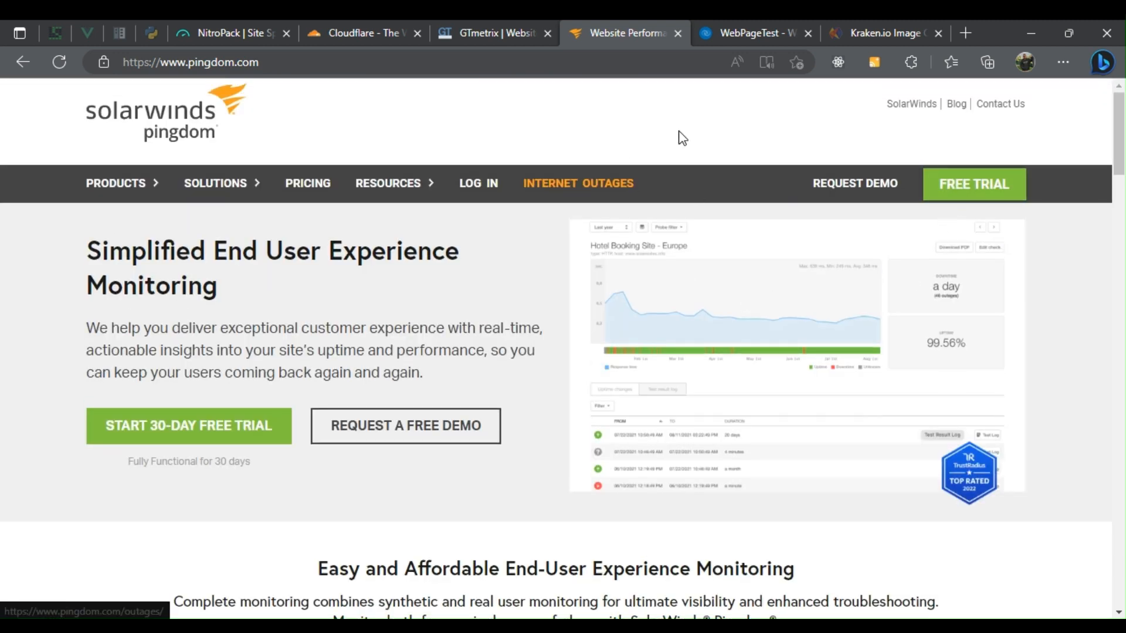
mouse_move(788, 99)
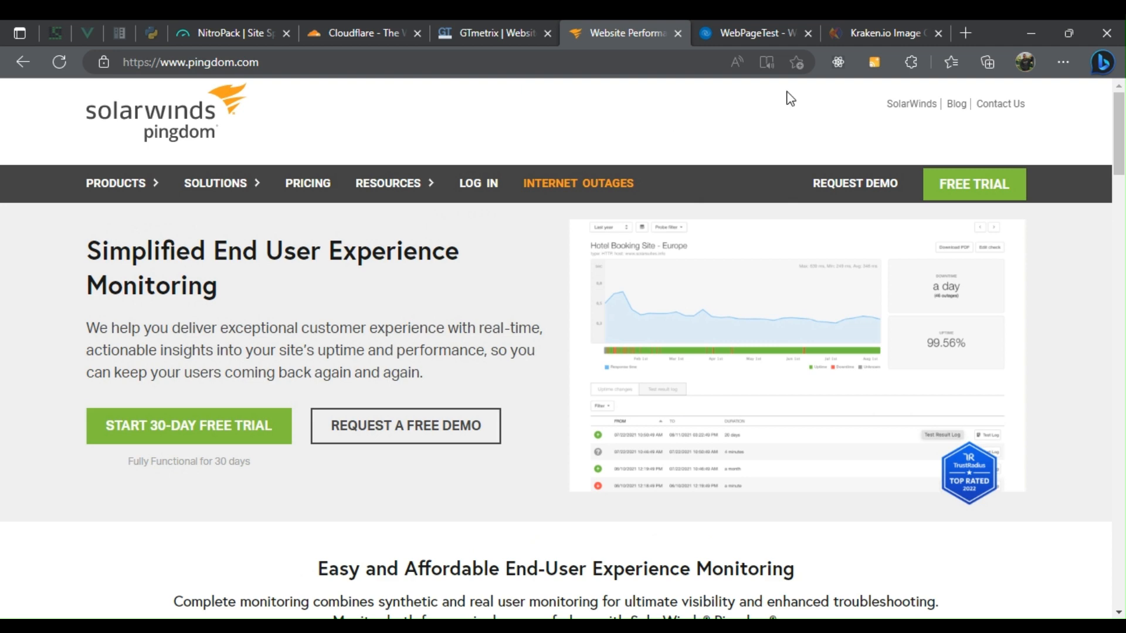
left_click(751, 33)
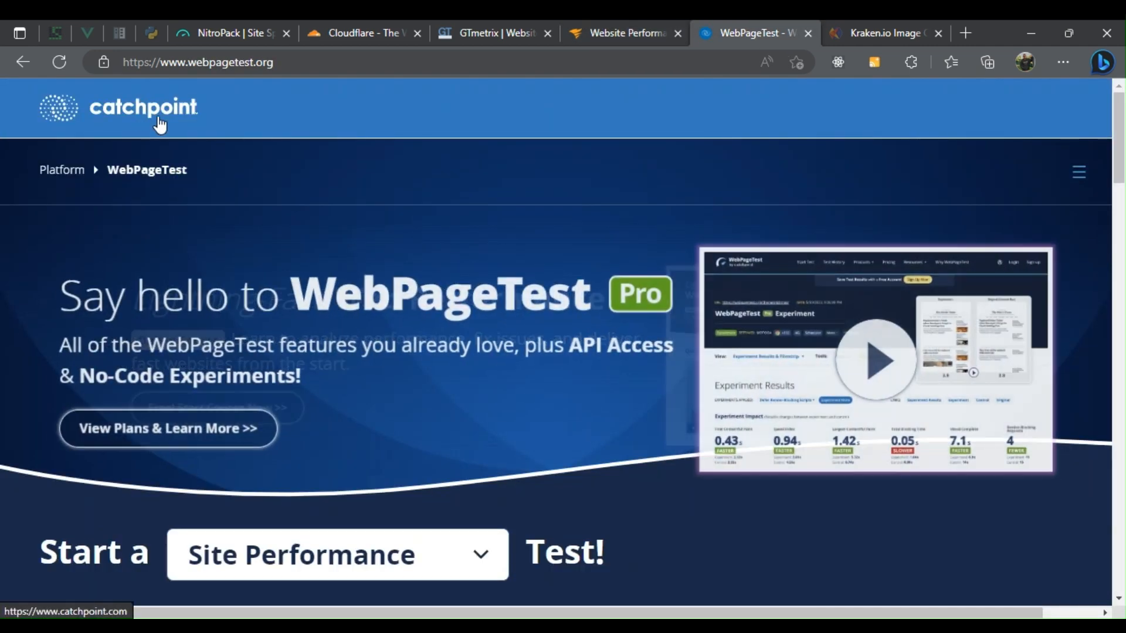
Step: Look over WebPageTest's Simple Configuration presets, then bring up the Kraken.io homepage
scroll("down", 3)
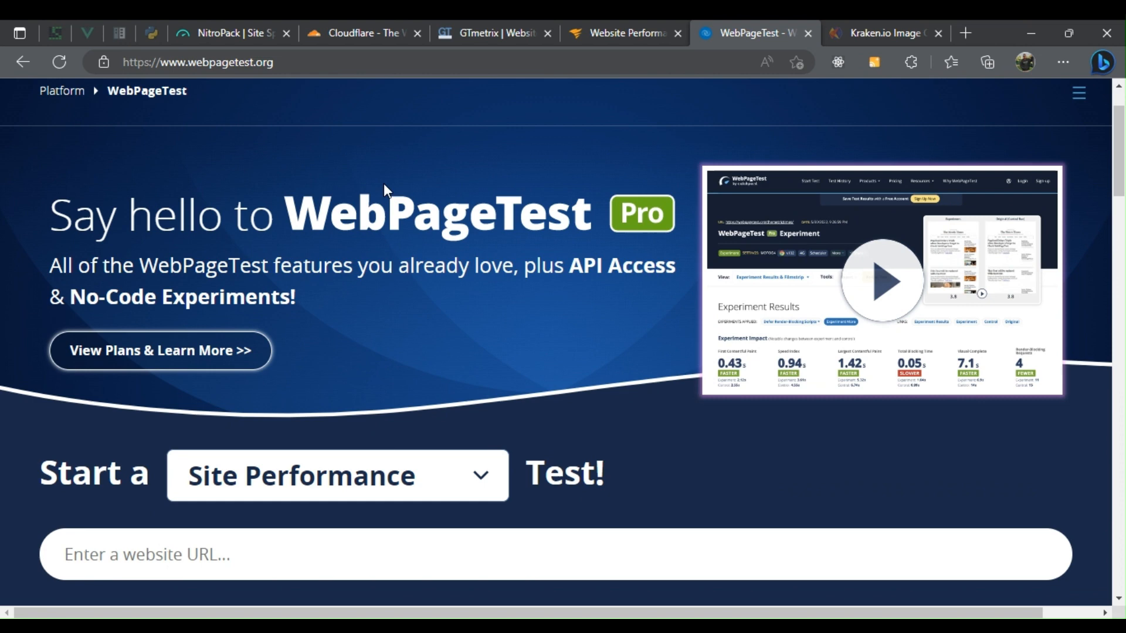
left_click(338, 476)
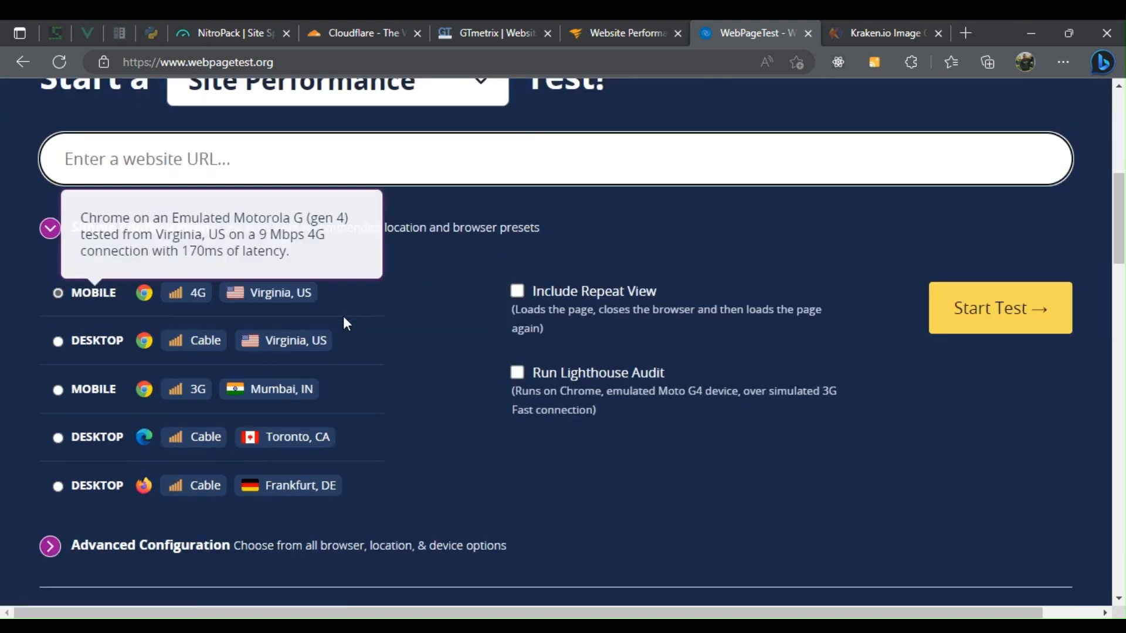
mouse_move(205, 498)
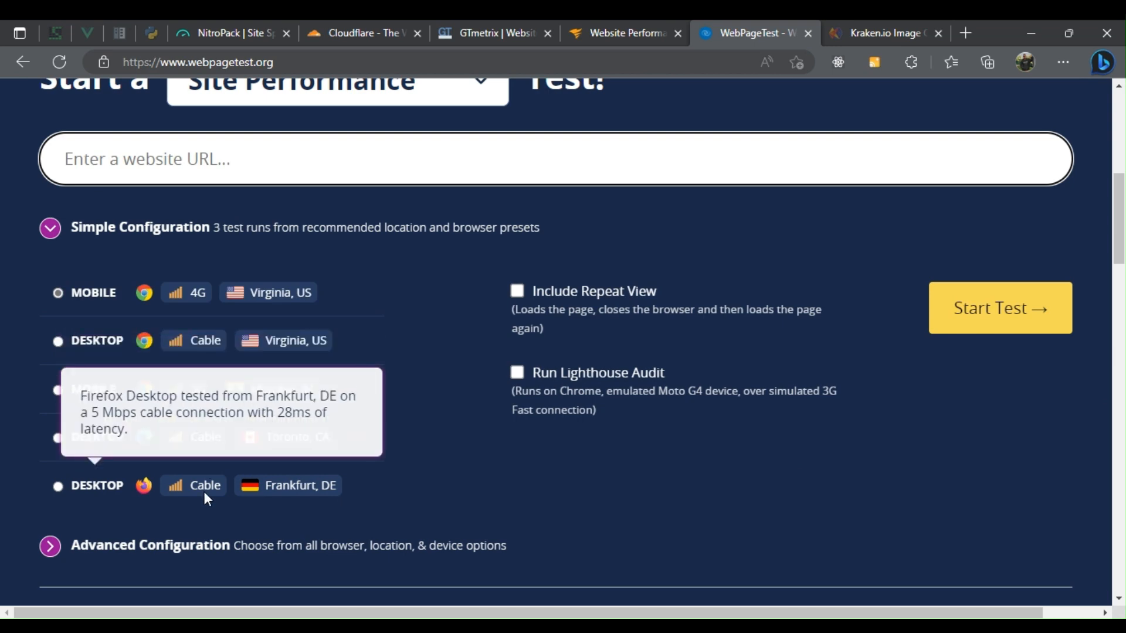
mouse_move(513, 274)
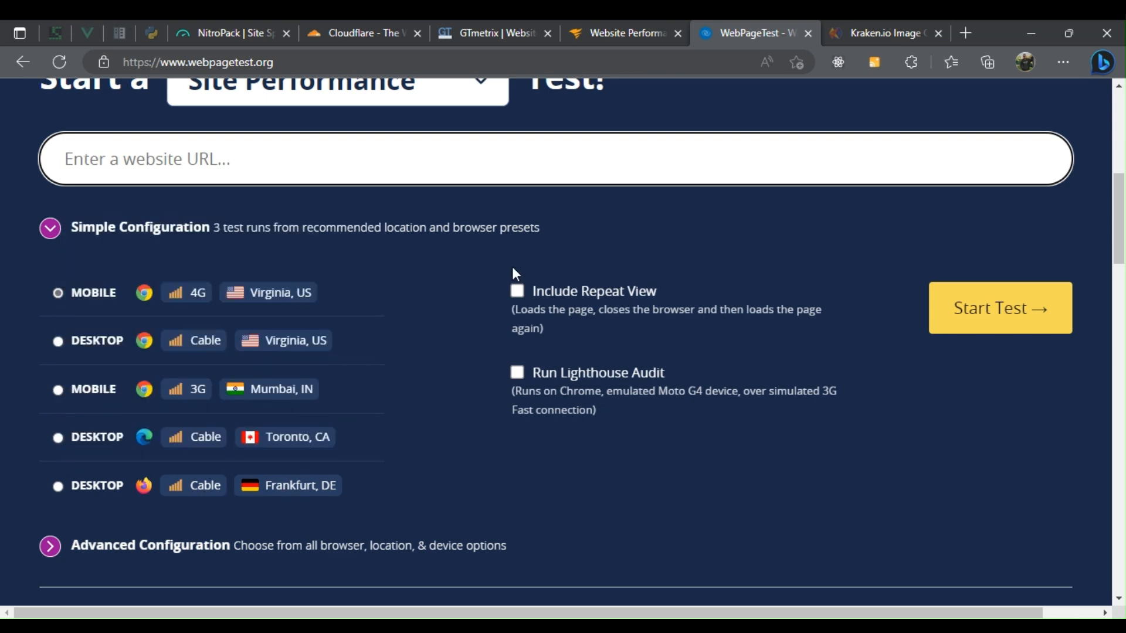
scroll("up", 3)
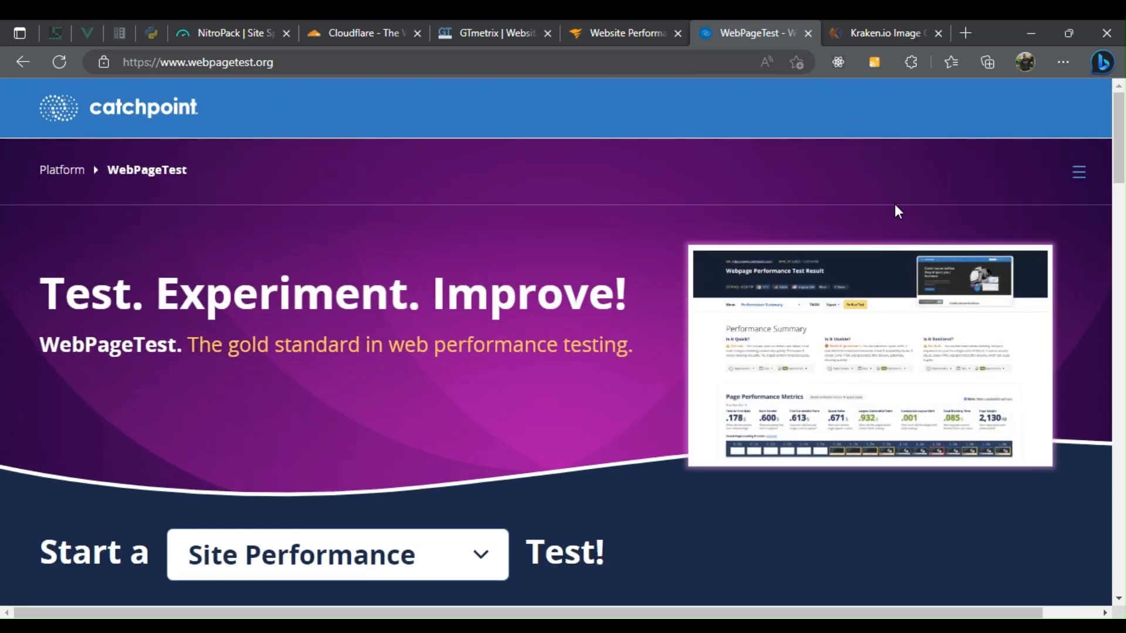
left_click(885, 33)
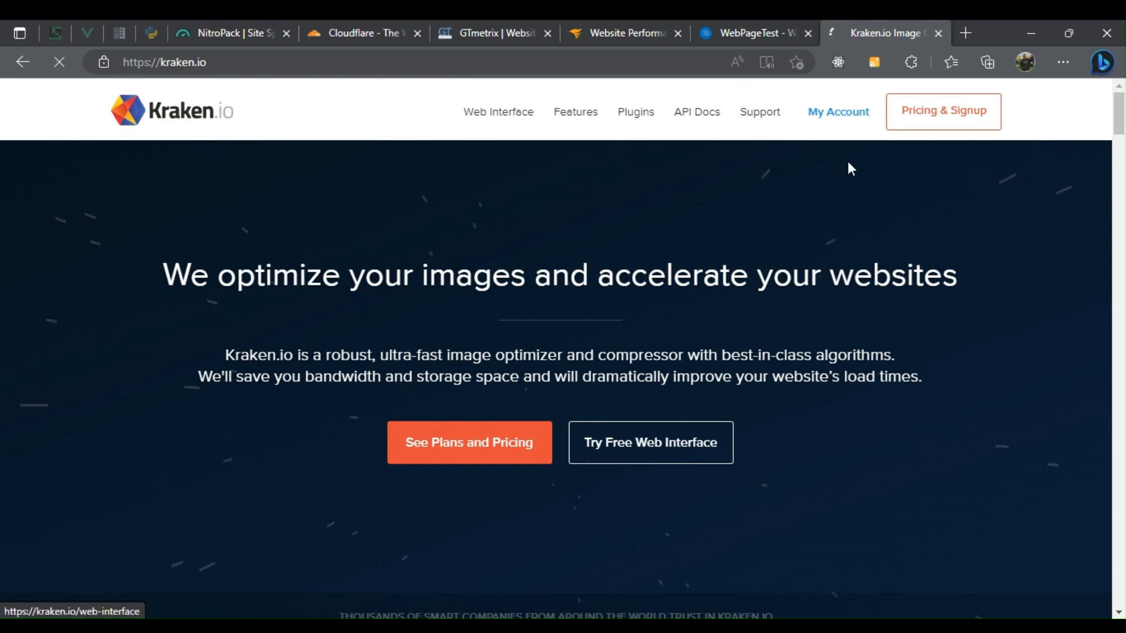
Step: Scroll Kraken.io past its client logos, before-and-after compression example and optimized-images counter, then back up
scroll("down", 3)
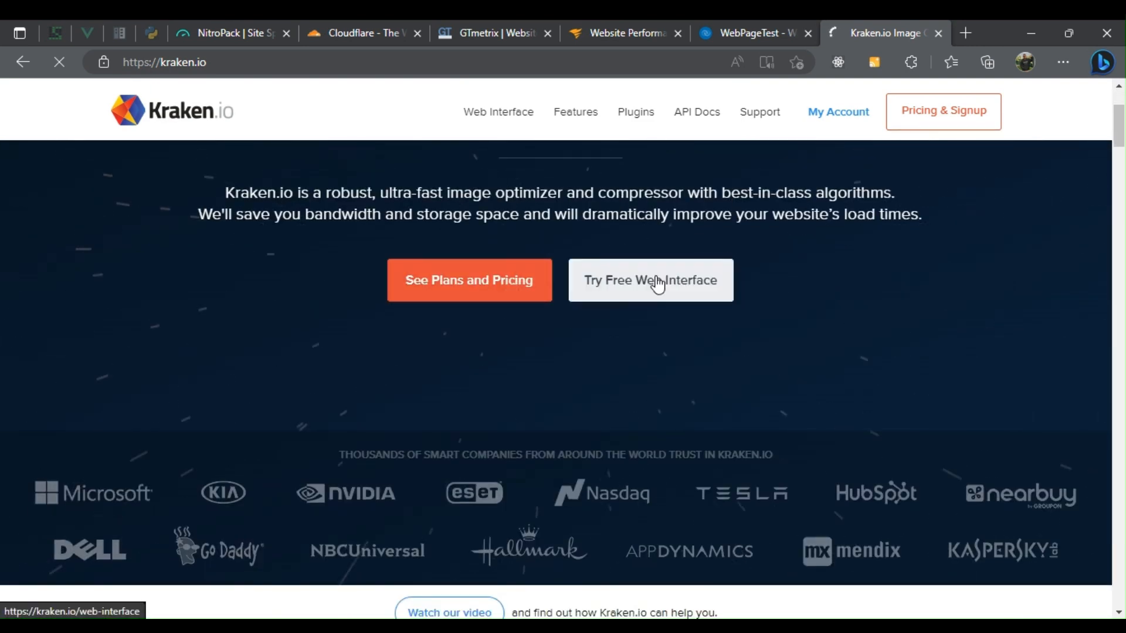
scroll("down", 3)
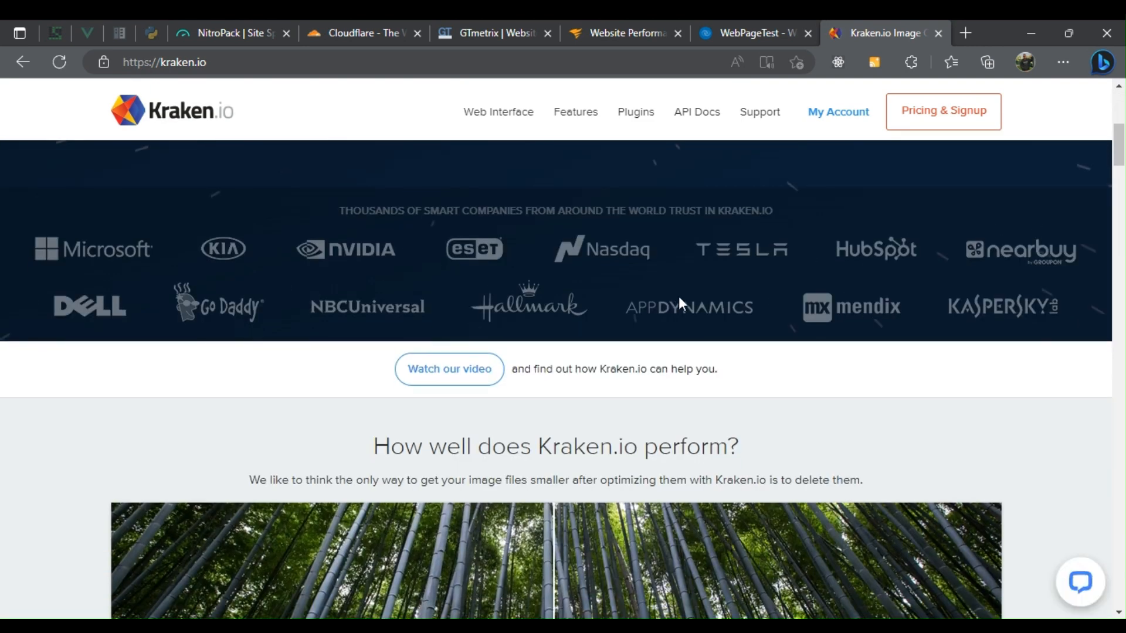
scroll("down", 3)
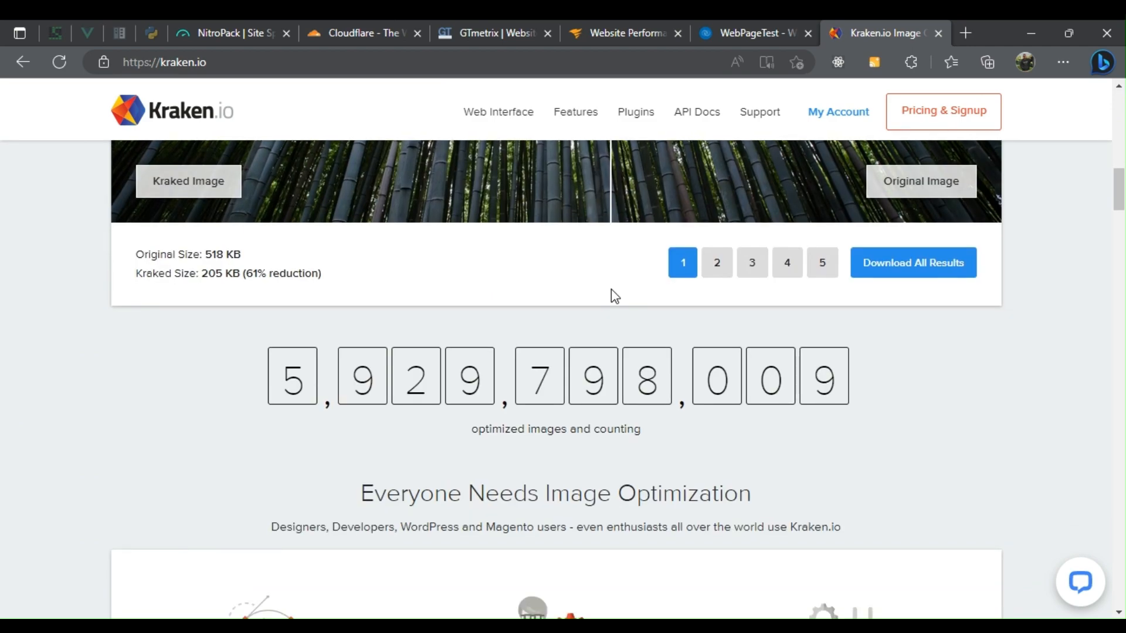
scroll("down", 3)
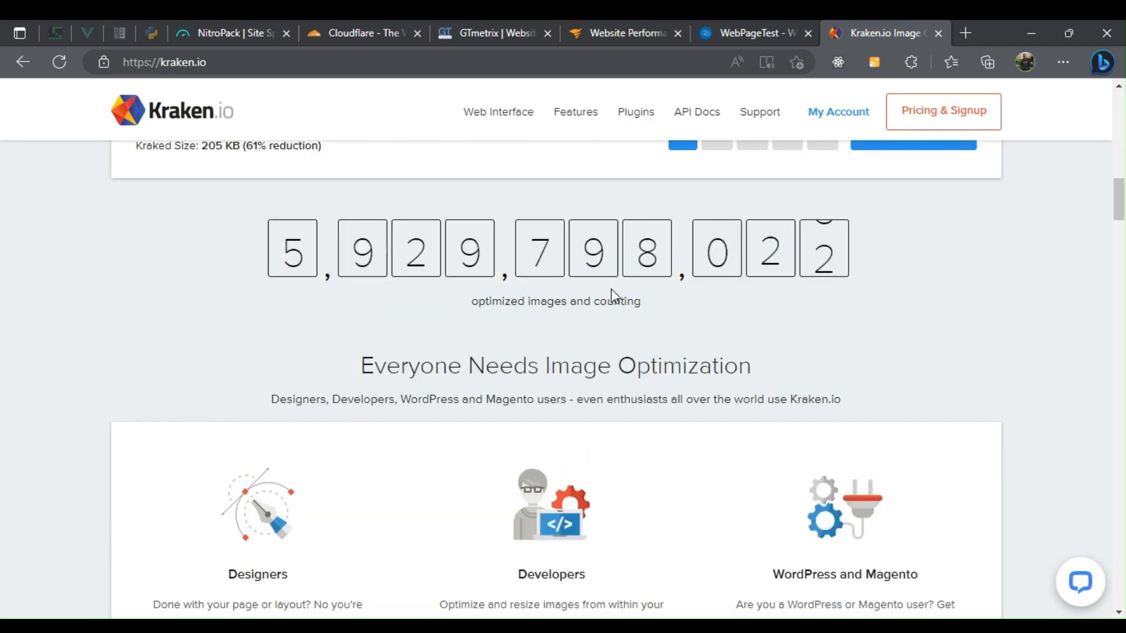
scroll("up", 3)
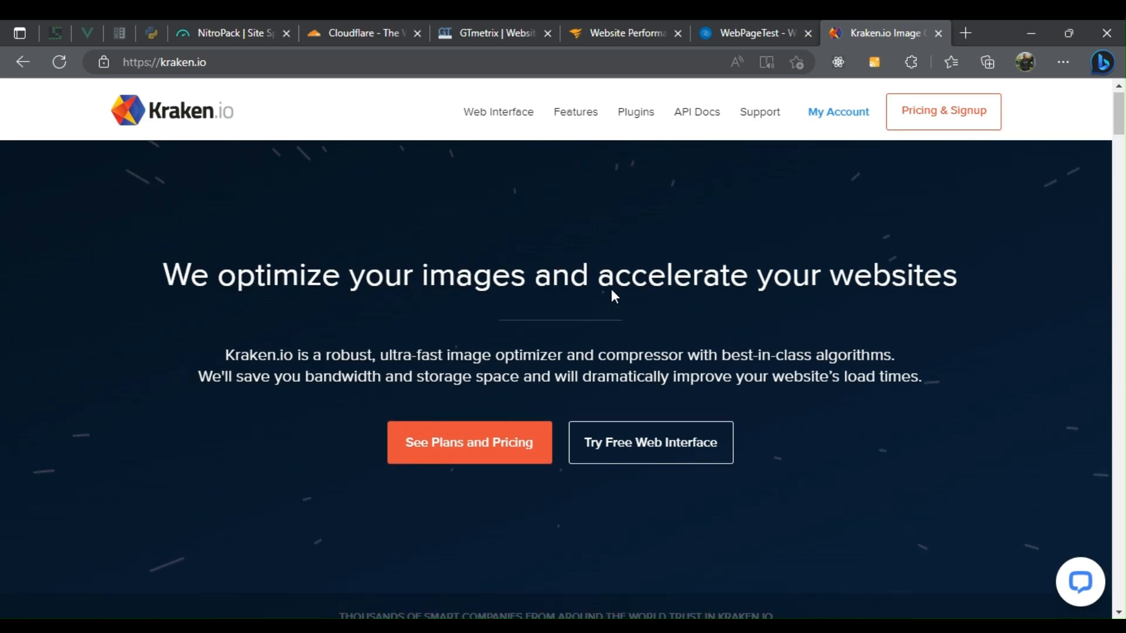